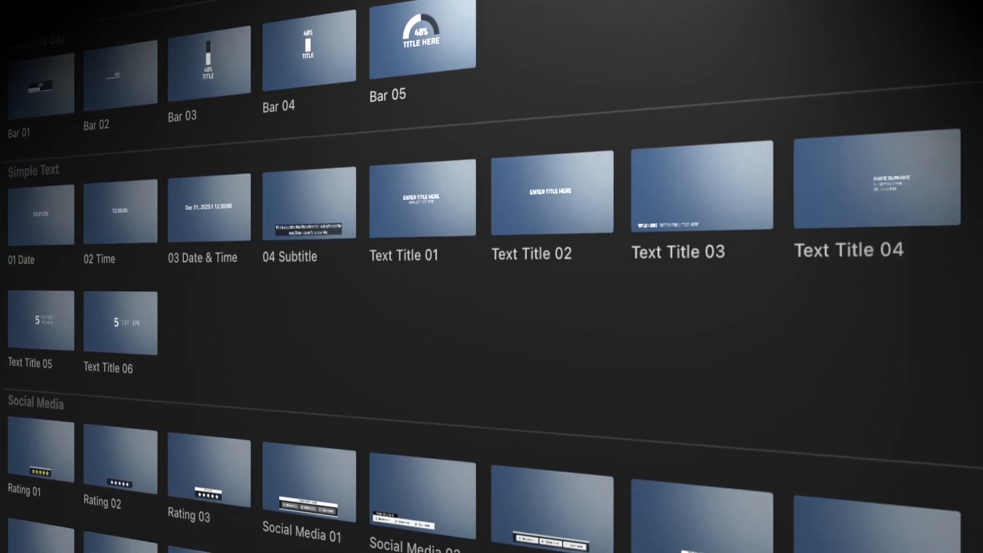
Load the demo project into the library and open XTHEME TECH DEMO PROJECT on the timeline
scroll(down, 3)
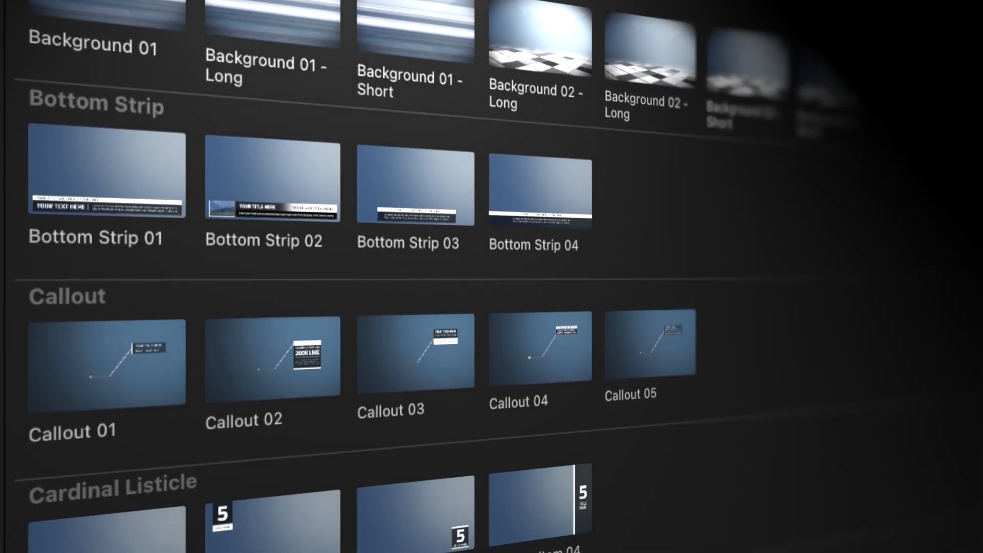
scroll(down, 3)
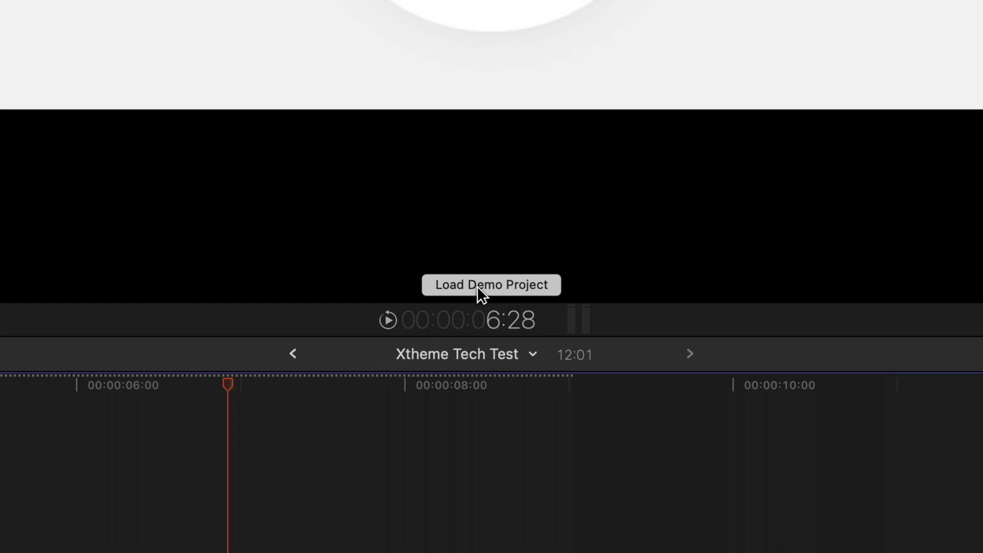
click(490, 284)
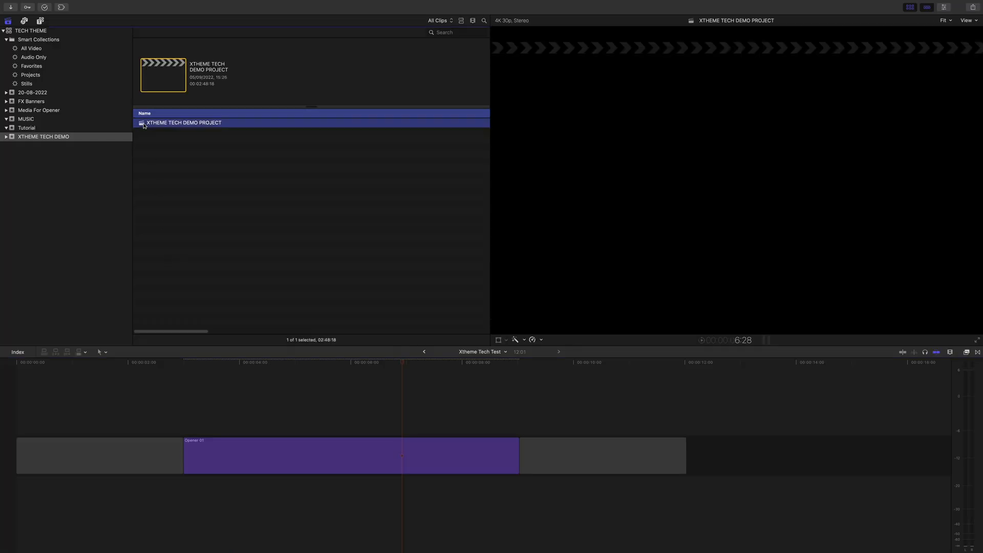
double_click(184, 122)
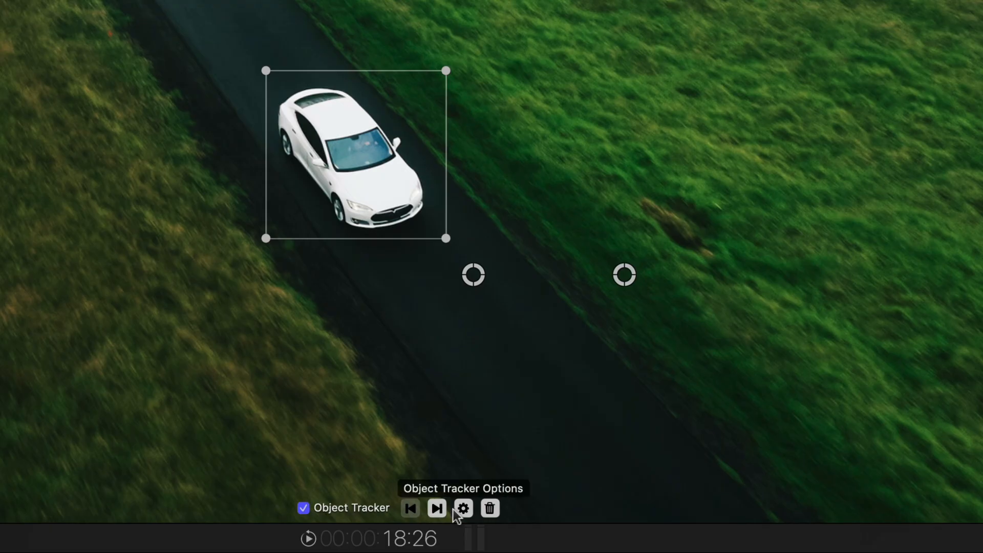
Enable Object Tracker on the Callout 01 title so TESLA MODEL S follows the white car
click(436, 507)
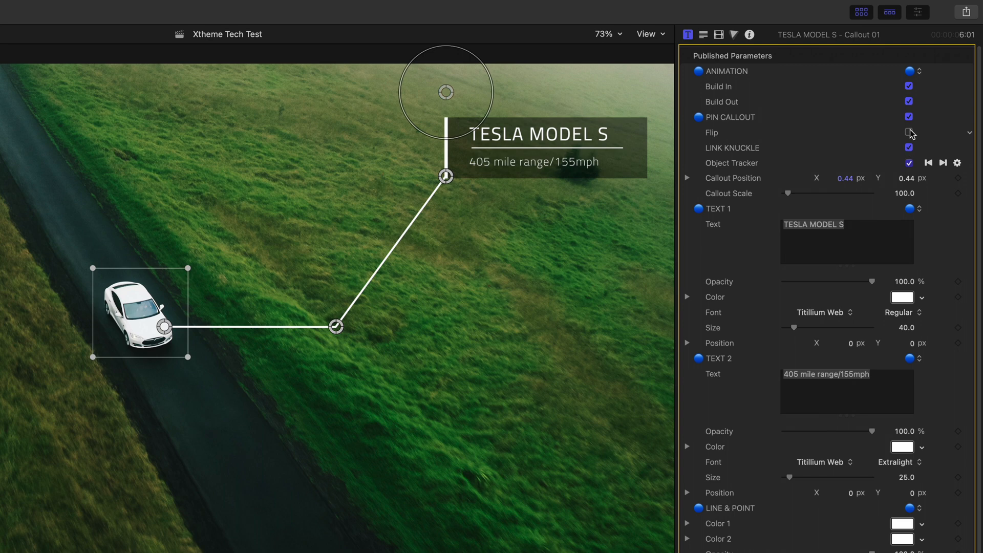
Tick Flip under PIN CALLOUT so the callout sits on the other side of its pin line
click(908, 132)
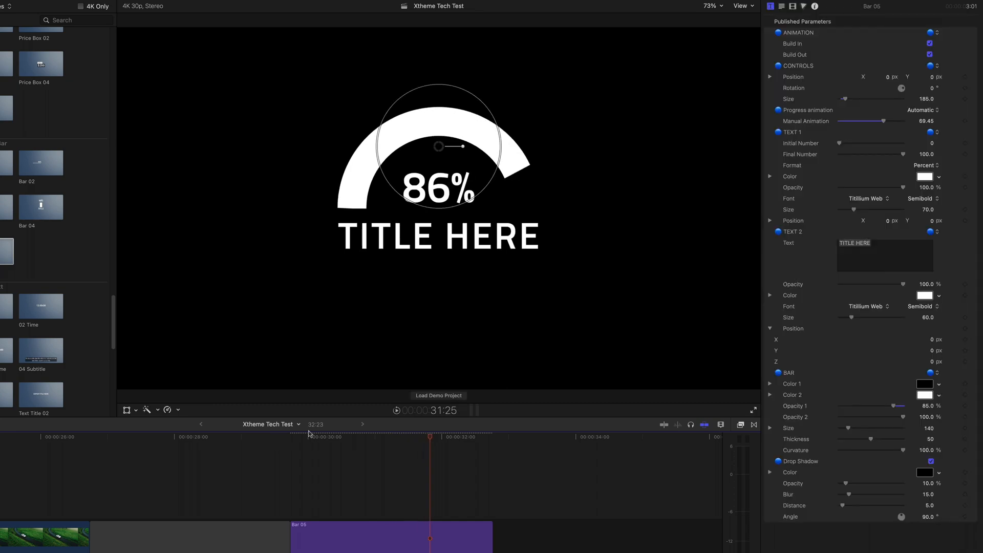
Keep the 86% progress bar's animation mode set to Automatic
click(922, 109)
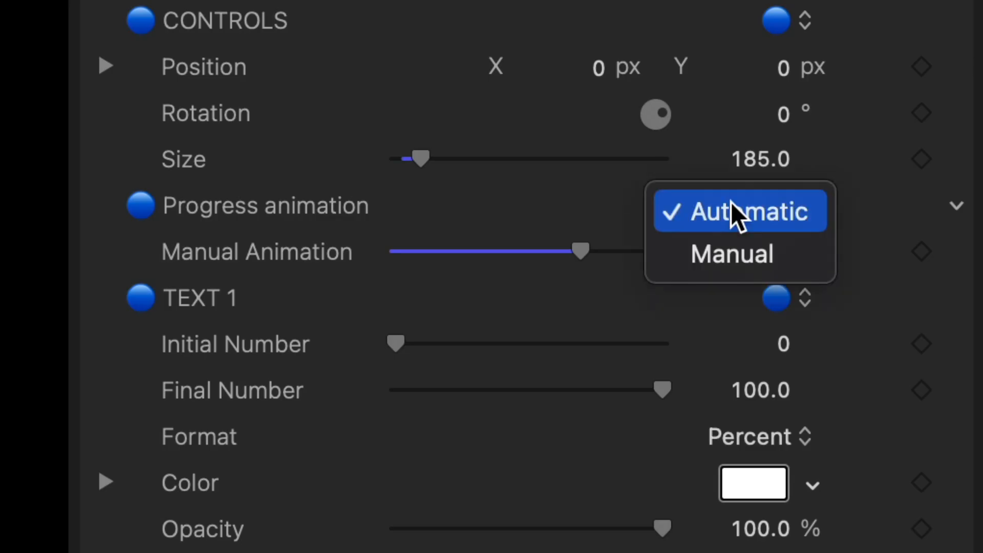
click(731, 253)
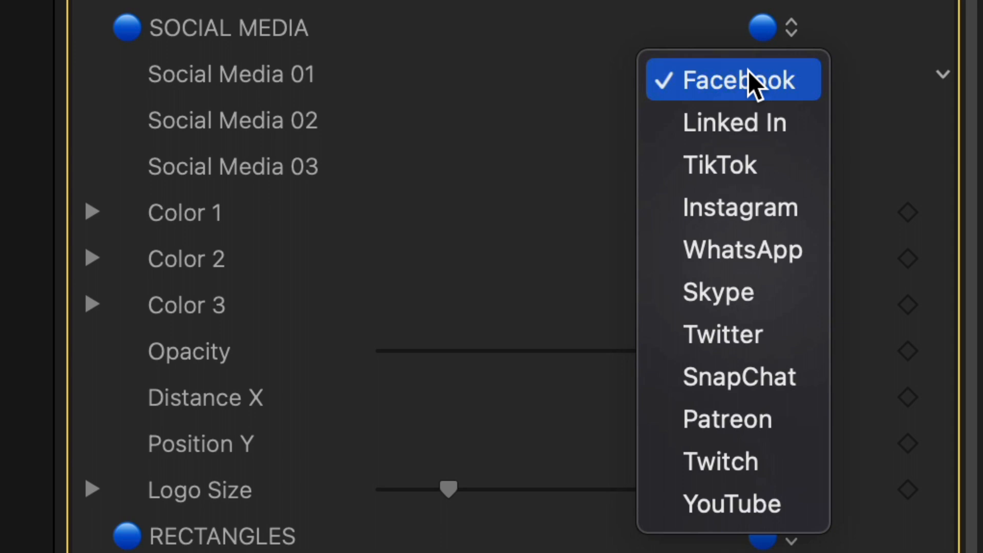
mouse_move(745, 249)
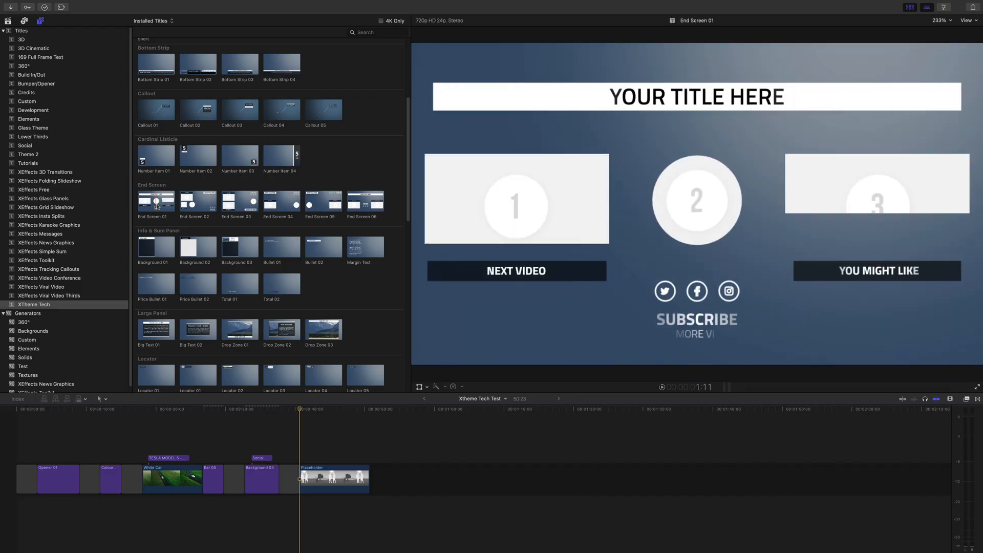
Place End Screen 01 above the Placeholder clip at the project's end and select it
click(198, 201)
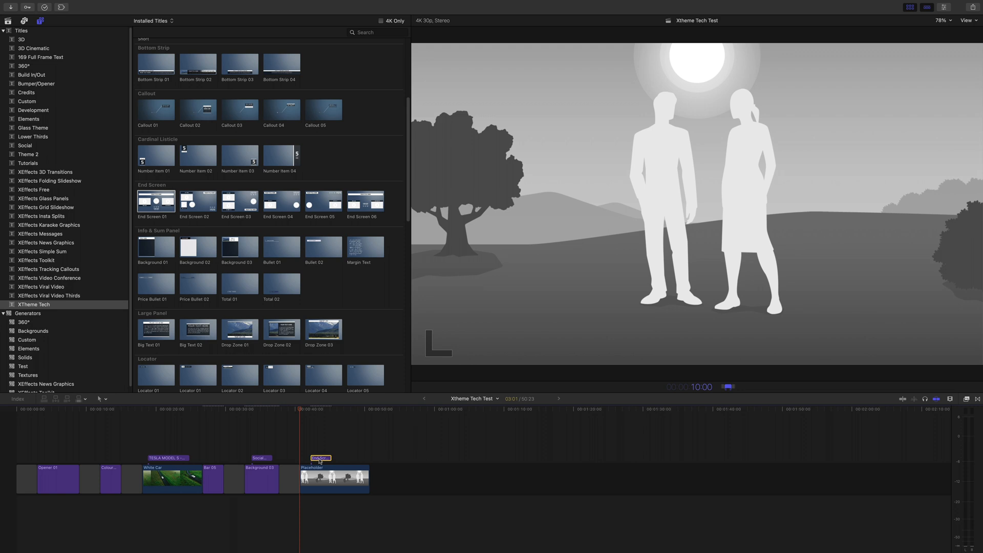
click(343, 457)
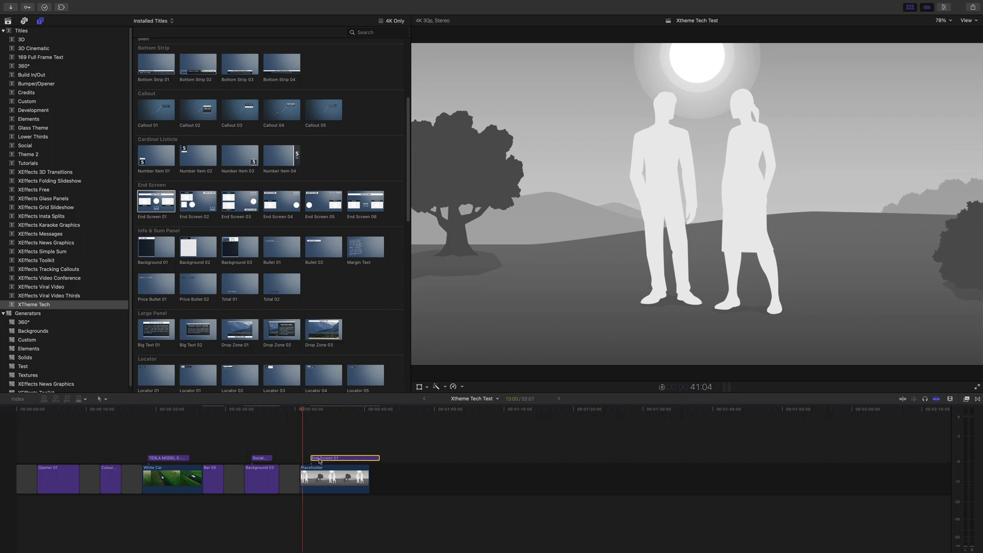